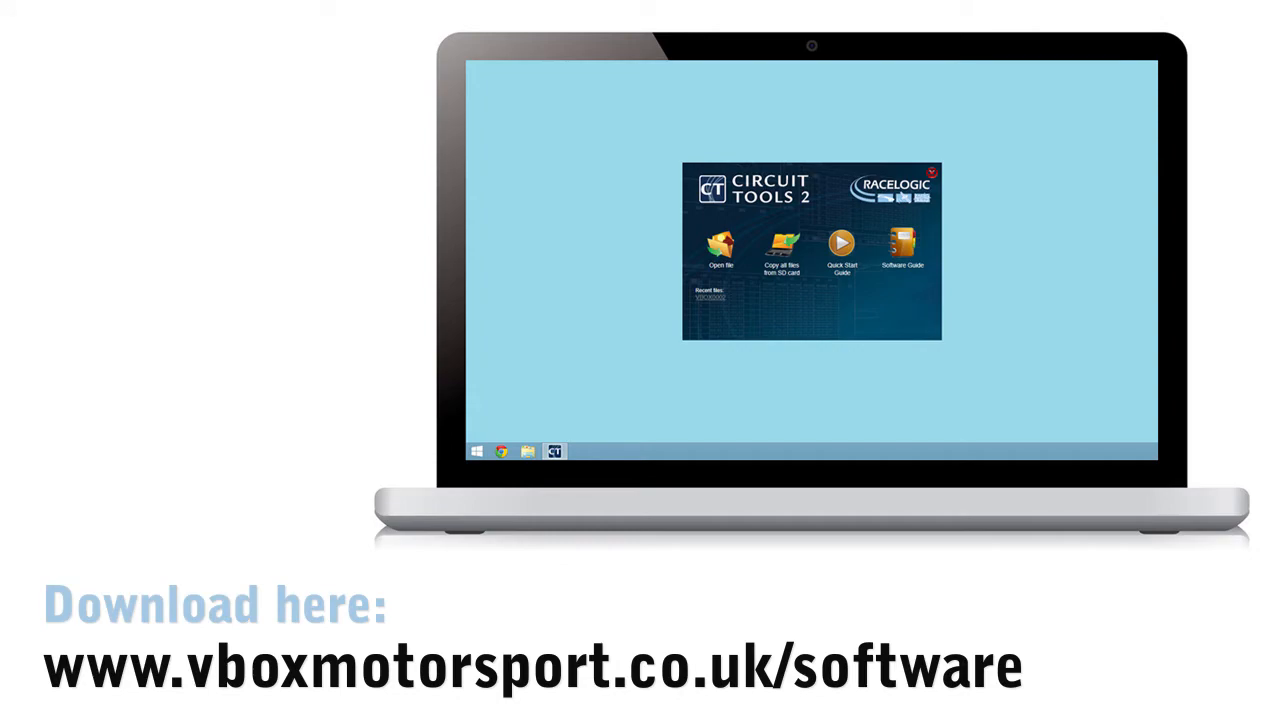
- Start 'Copy all files from SD card', bringing up the File Transfer dialog
click(780, 250)
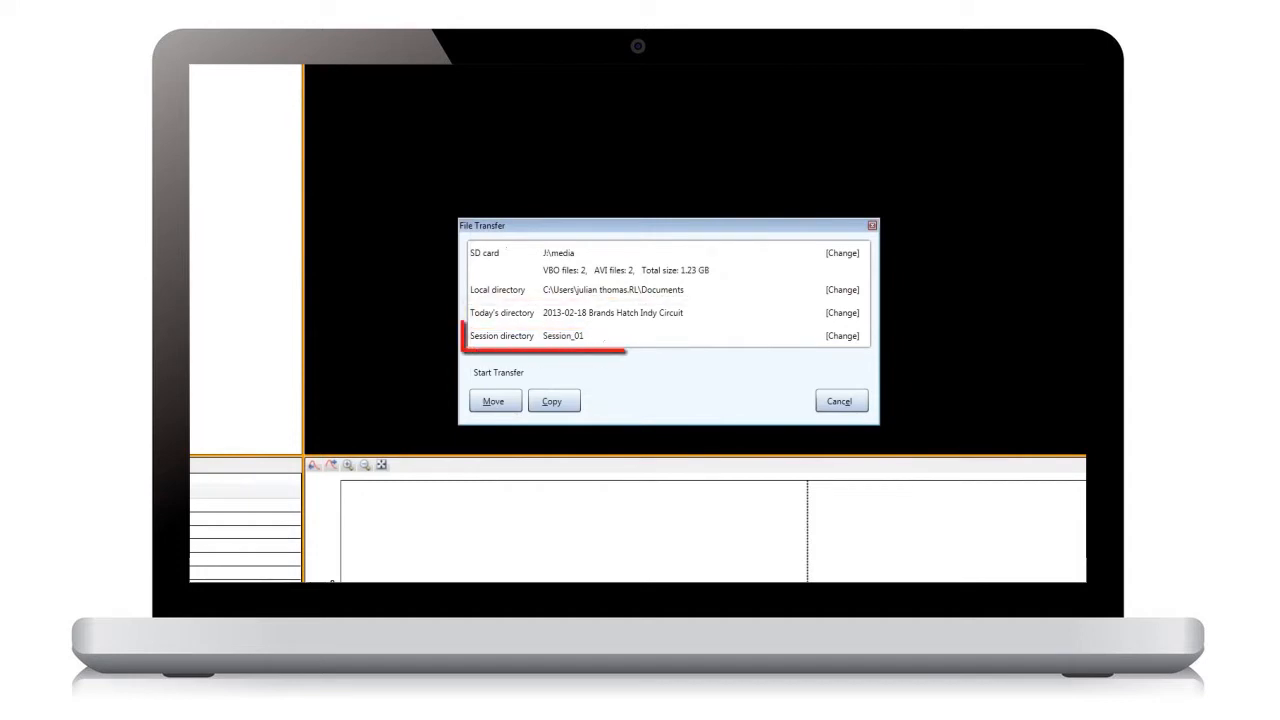
- Name the session directory 'Qualifying' and copy the SD card files into it
click(840, 336)
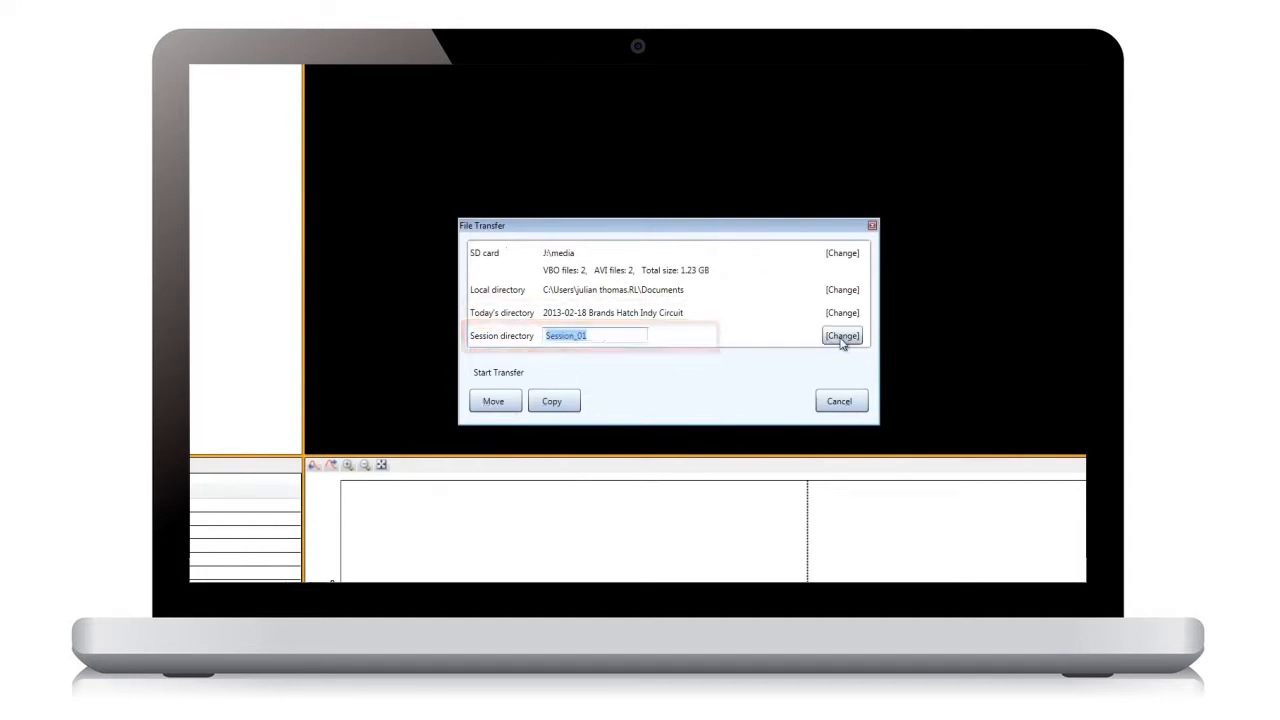
text(Qualifying)
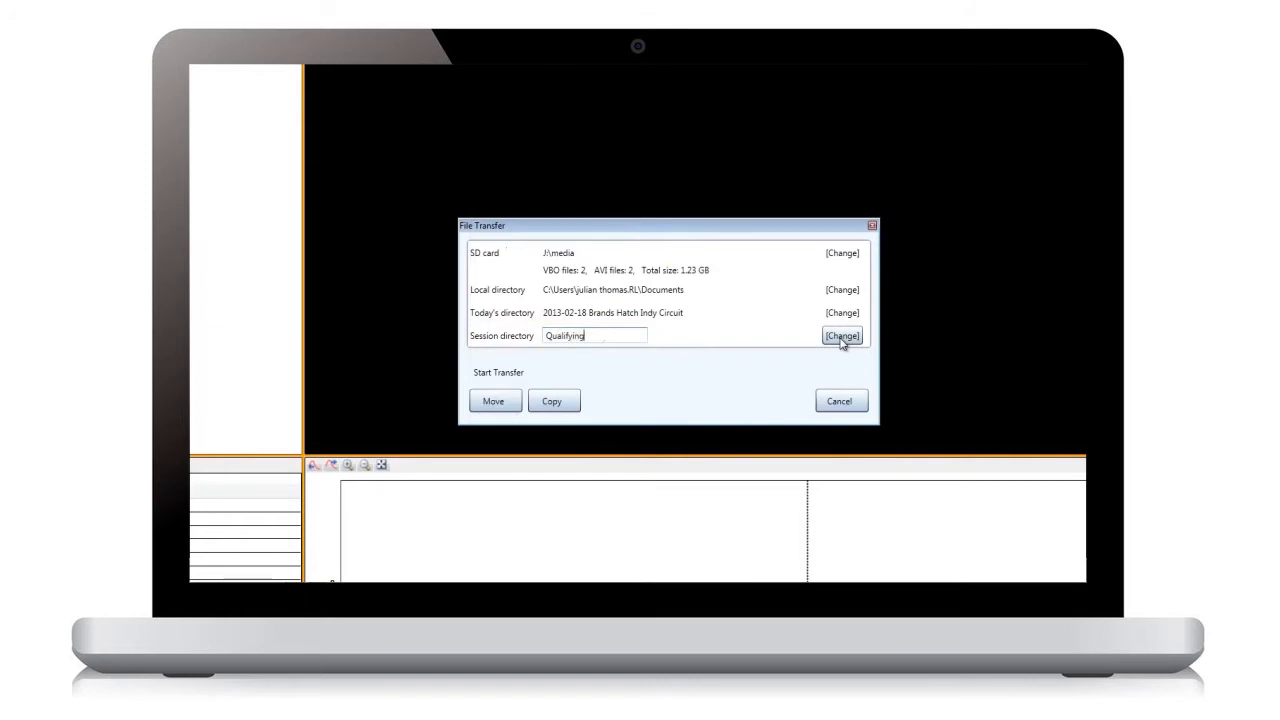
click(492, 400)
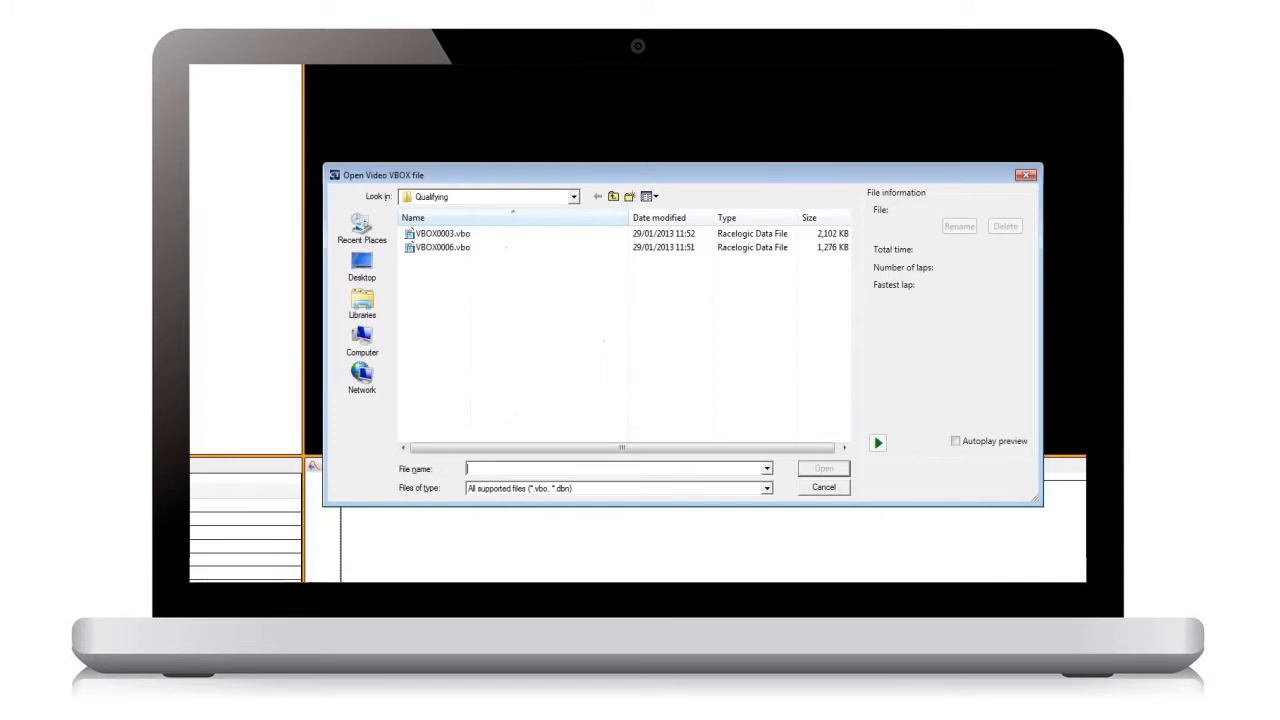
- Preview both qualifying files' lap details and rename the first one after its driver (julian.vbo)
click(440, 232)
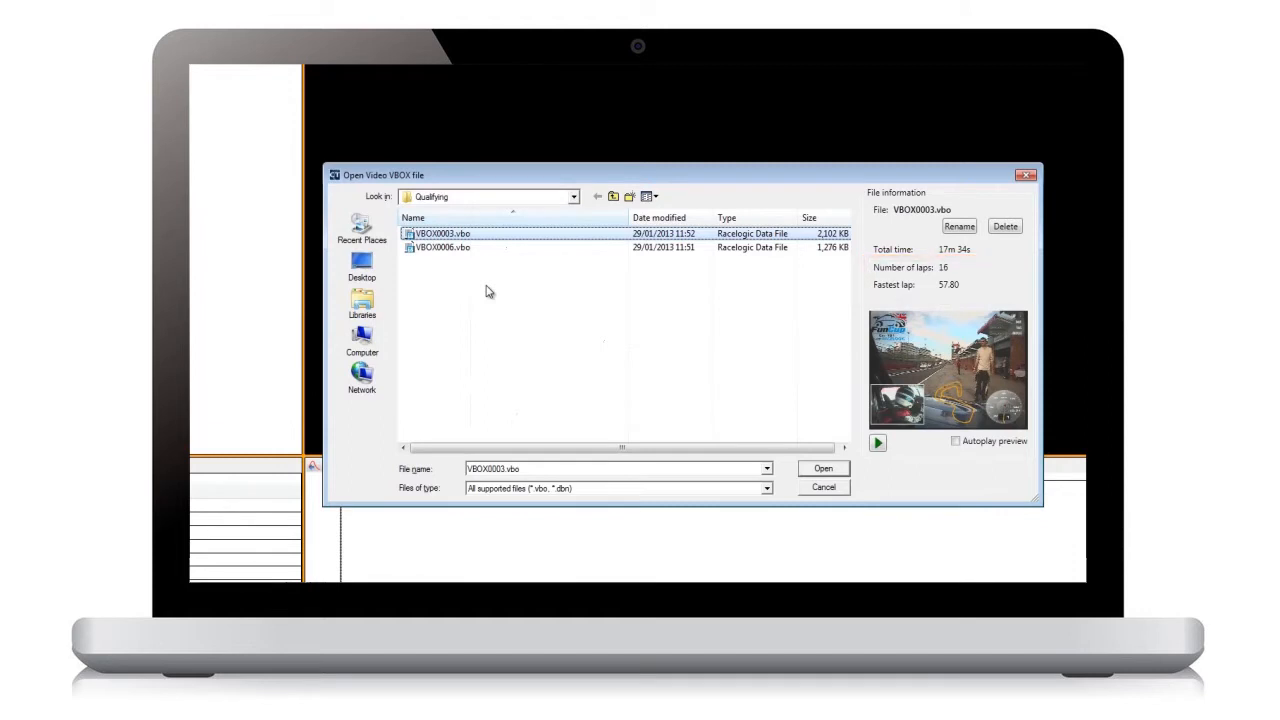
click(442, 248)
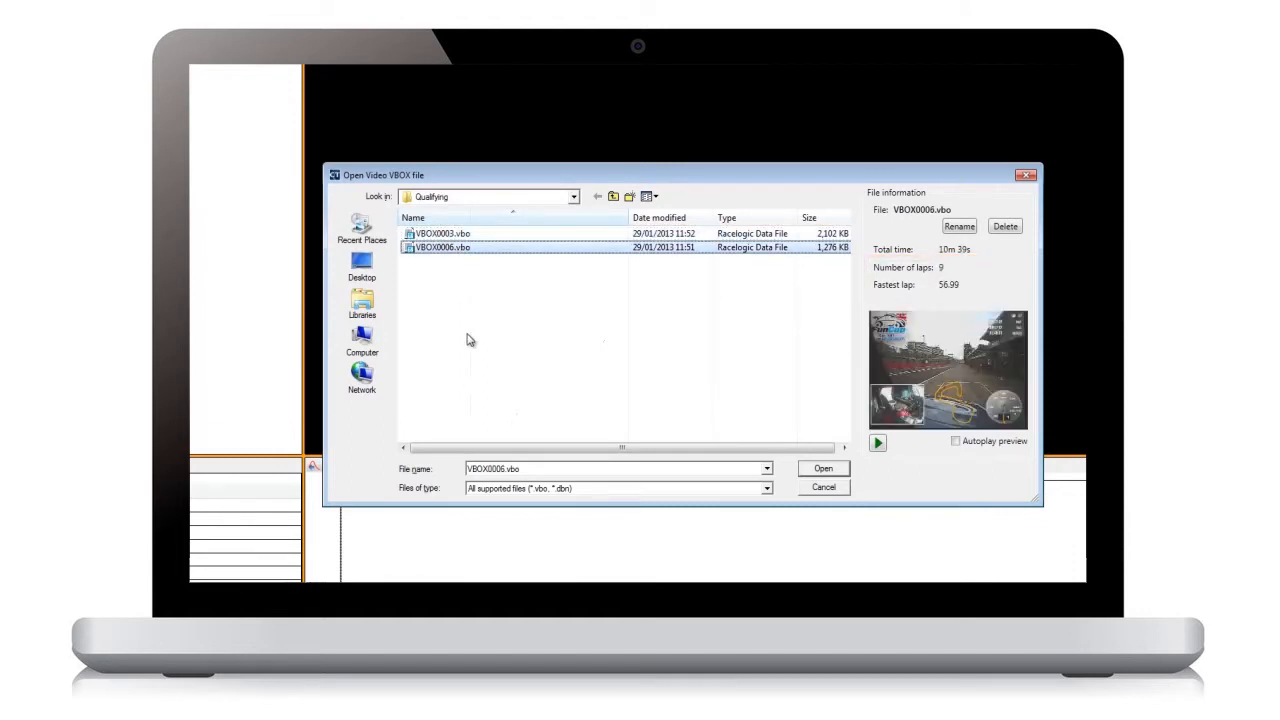
click(444, 232)
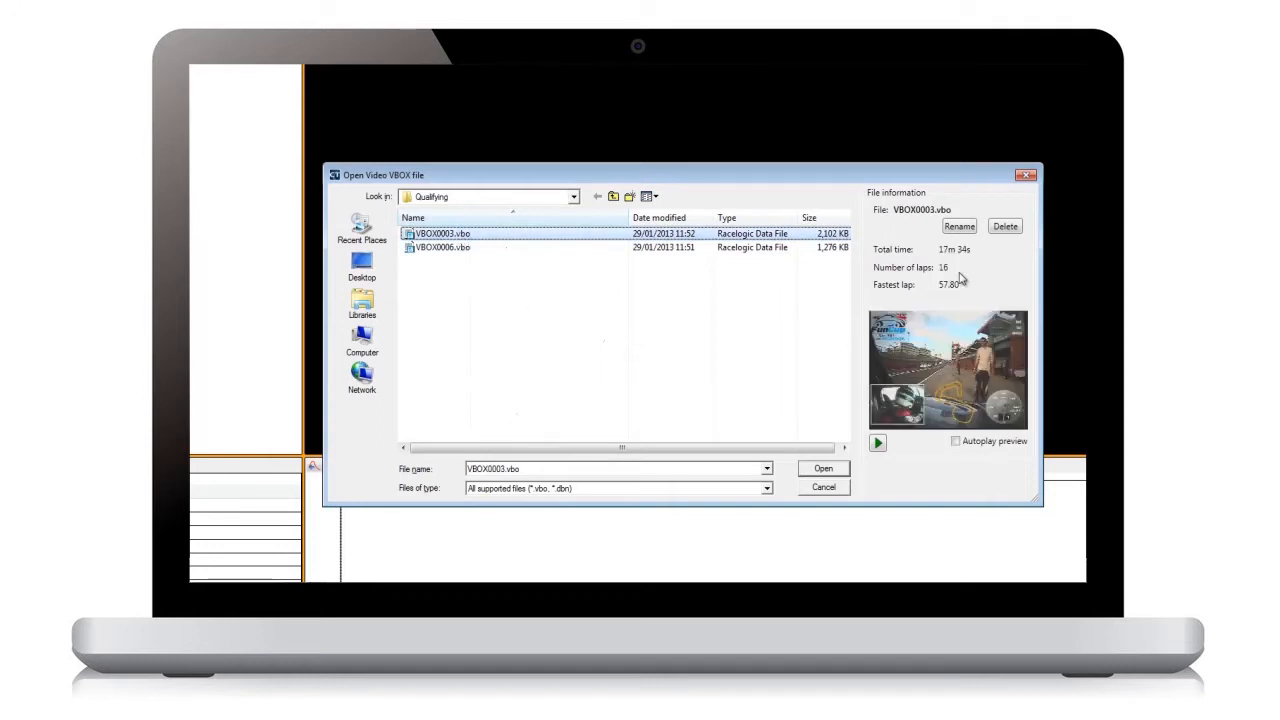
click(956, 226)
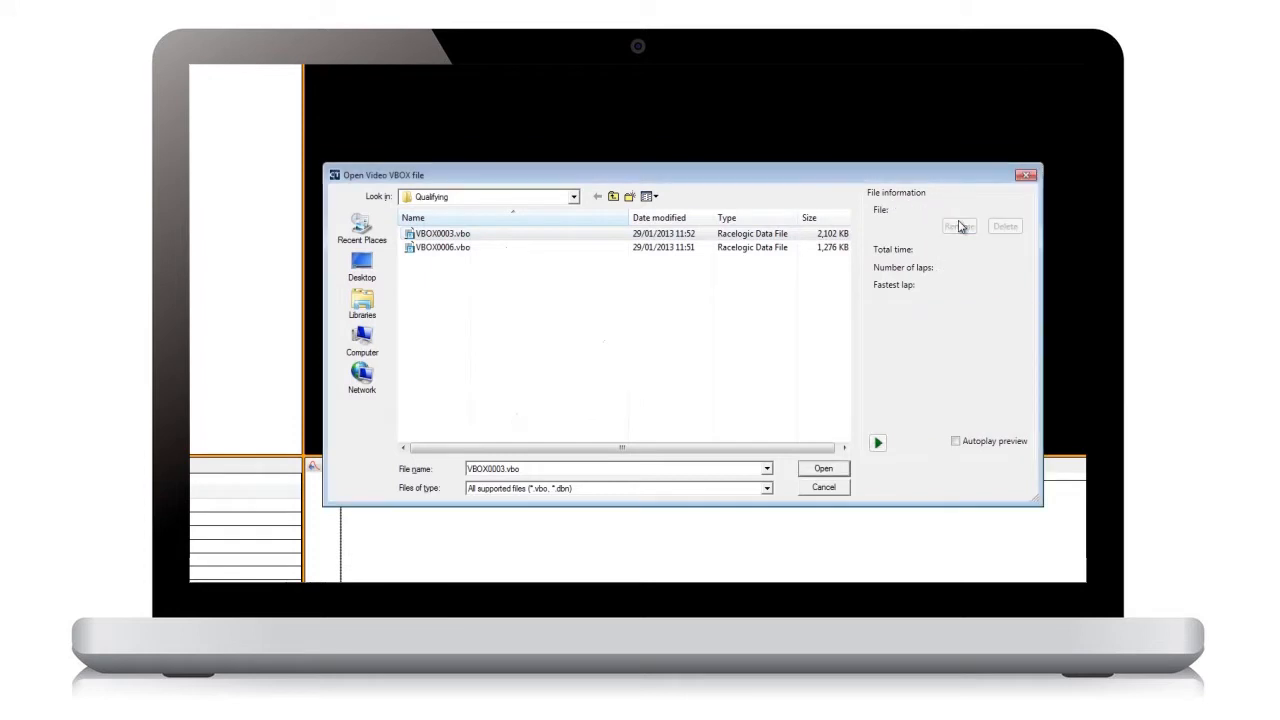
- Rename the second file nigel.vbo and select both renamed files for opening
click(442, 248)
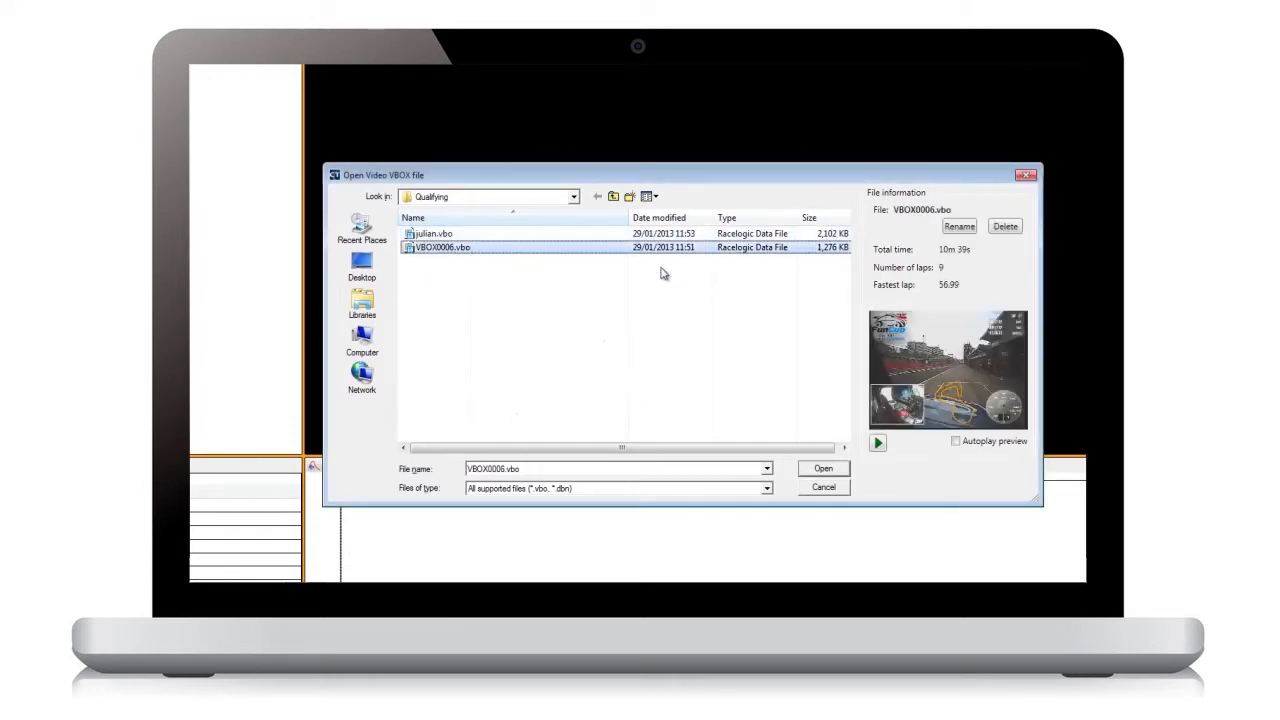
click(956, 226)
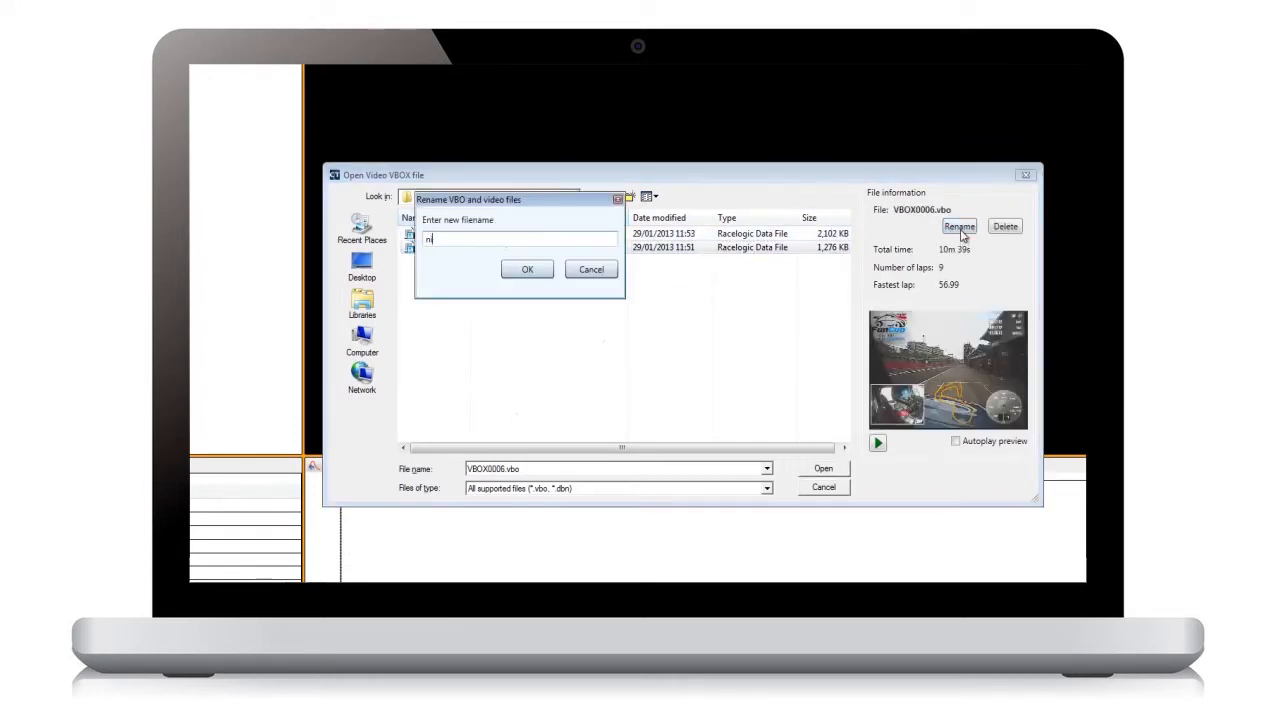
click(526, 268)
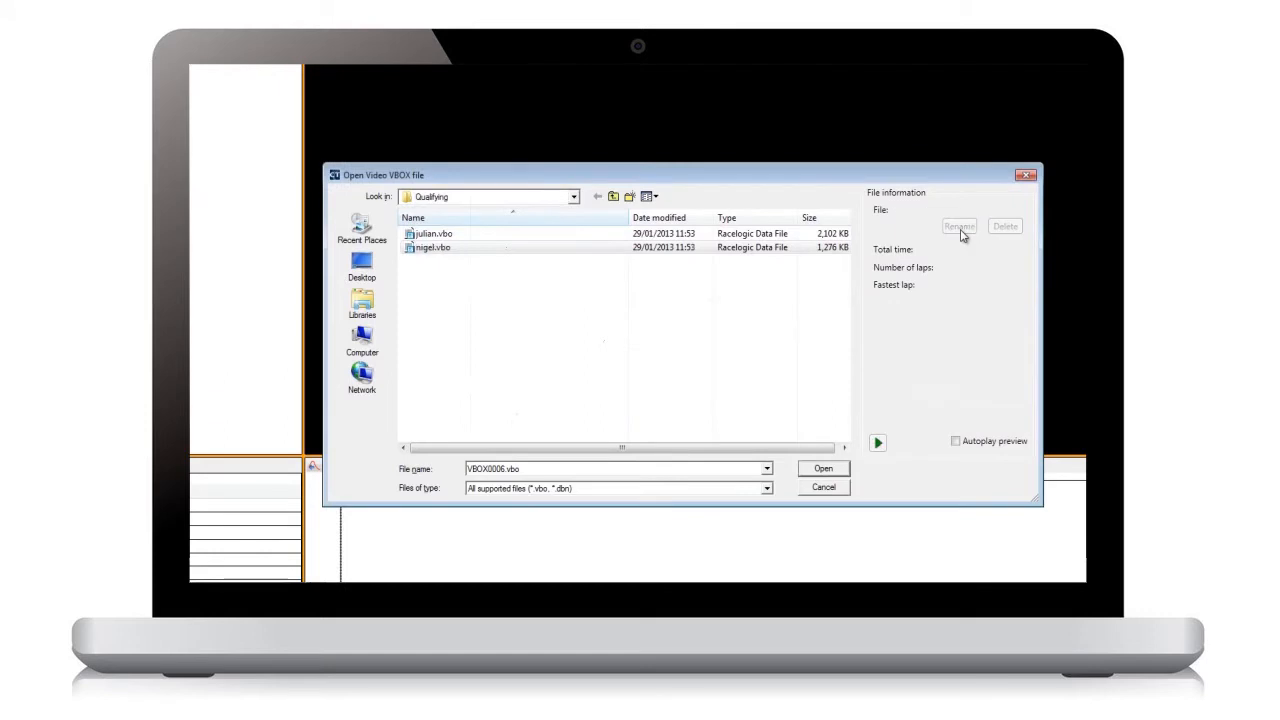
click(432, 232)
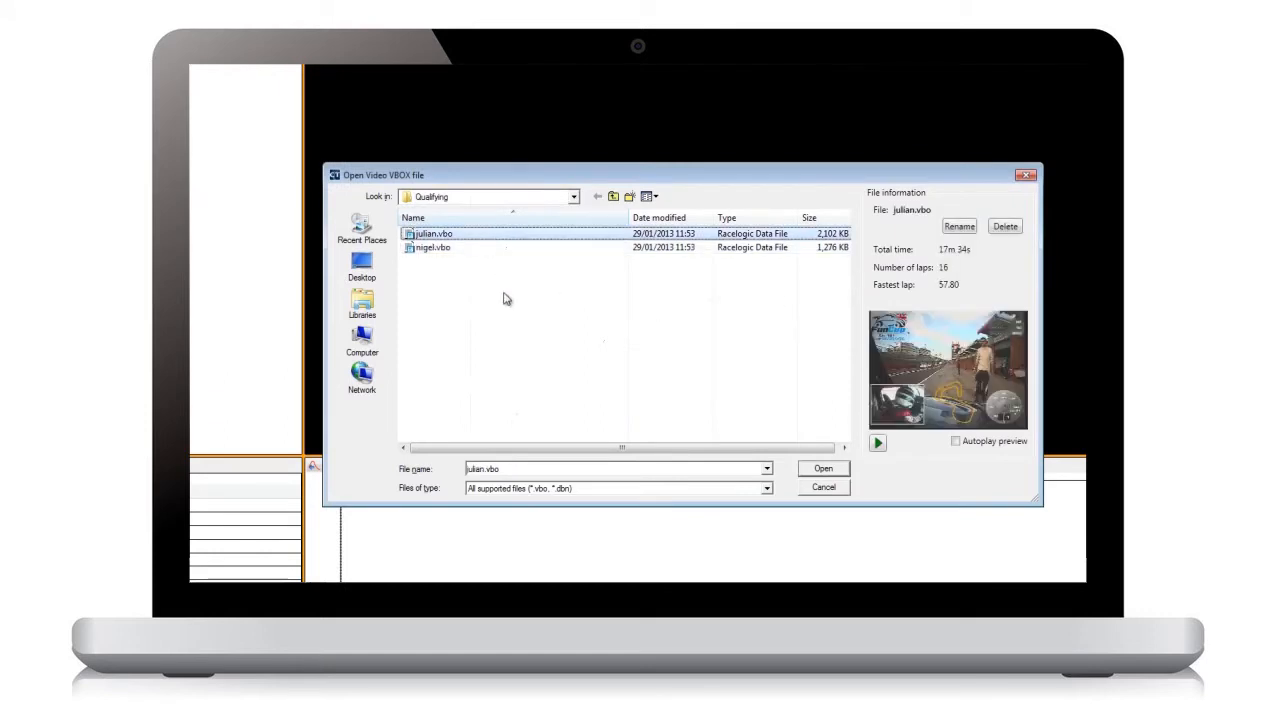
click(432, 248)
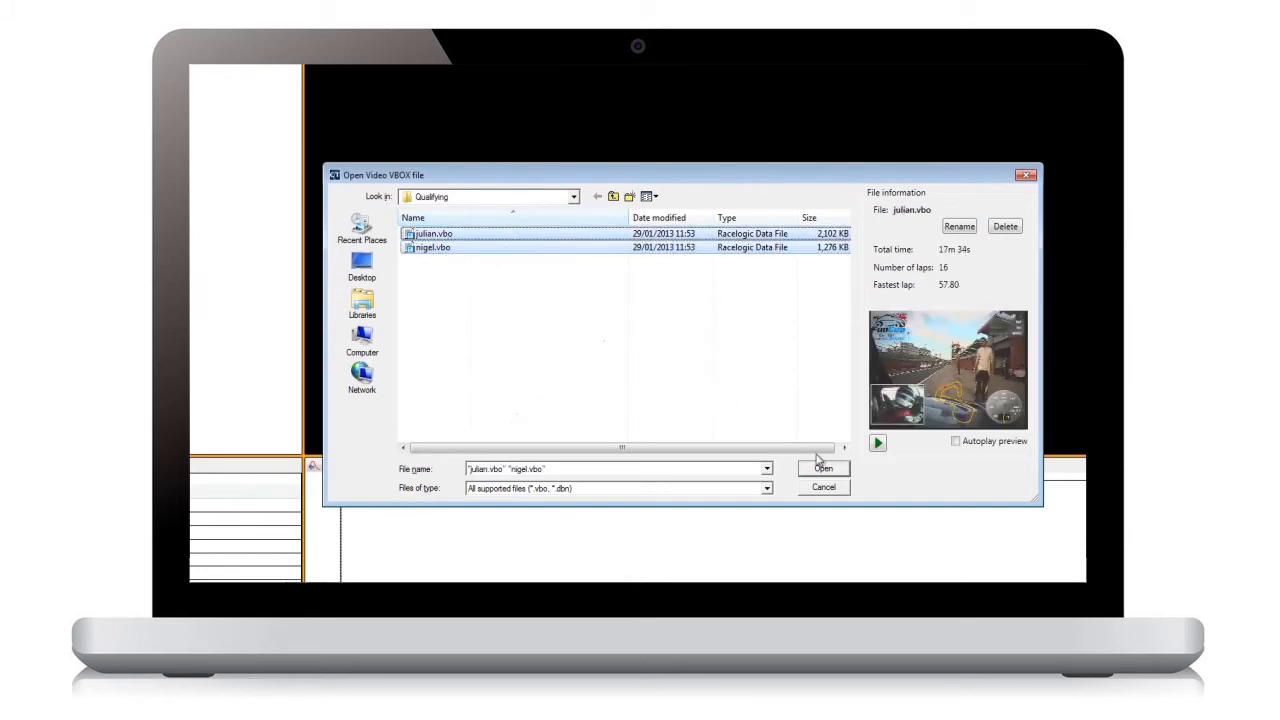
- Load julian and nigel files and tick each driver's fastest lap to compare them
click(822, 468)
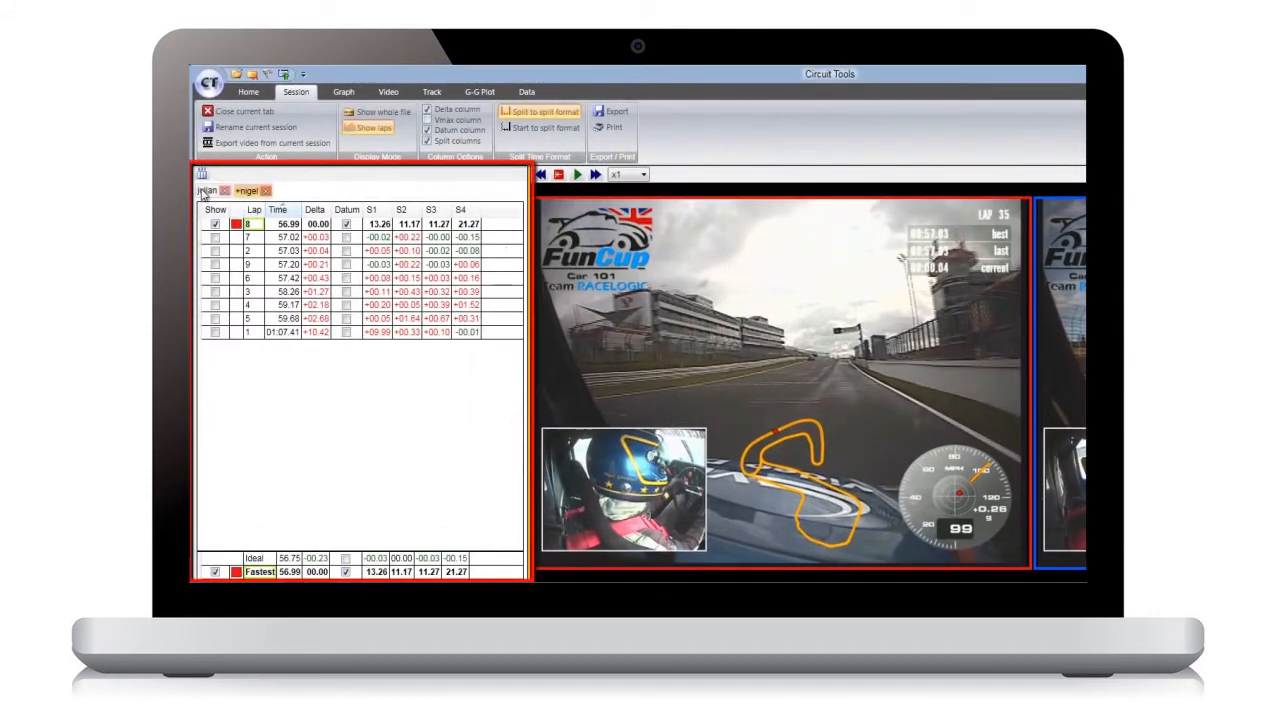
click(246, 190)
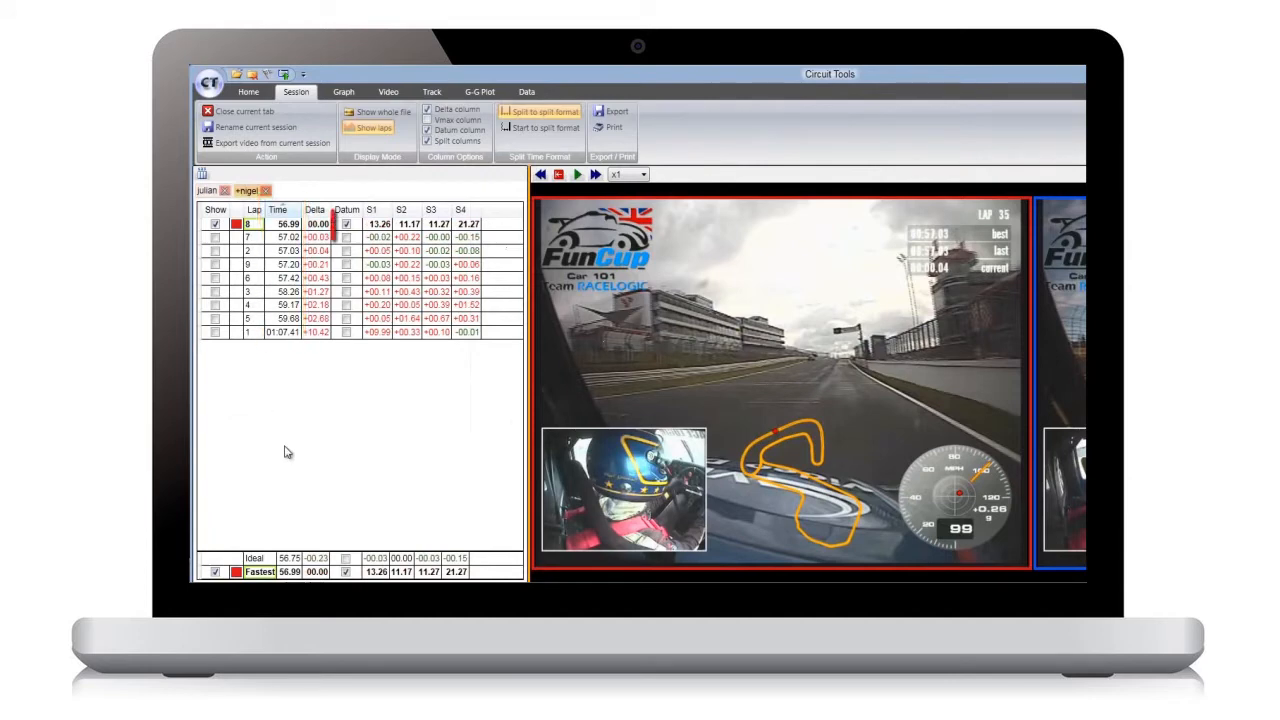
click(346, 224)
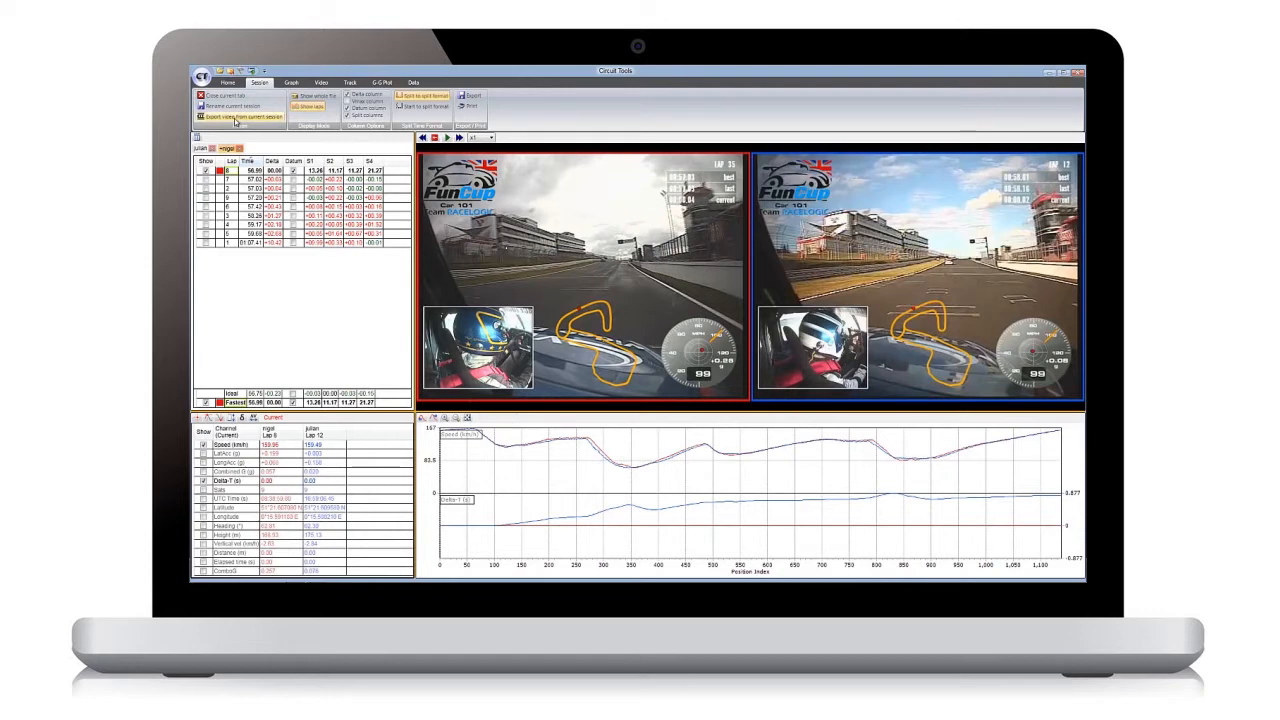
click(240, 116)
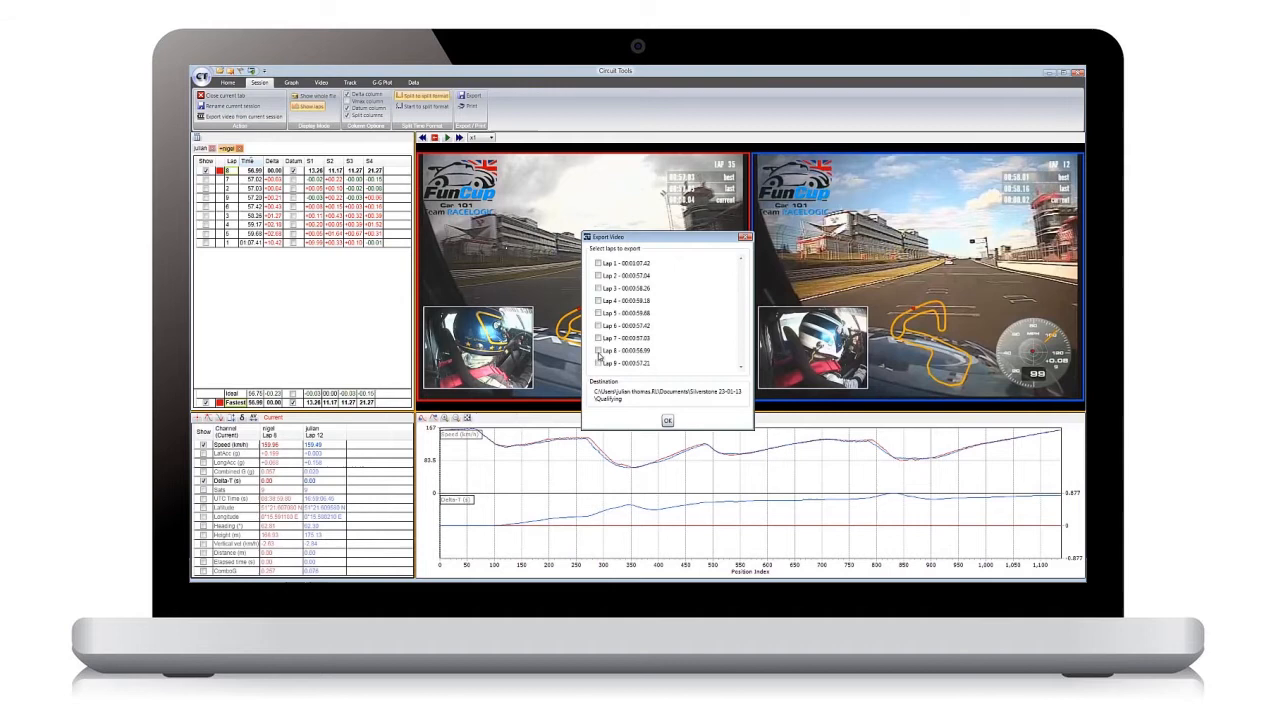
click(600, 350)
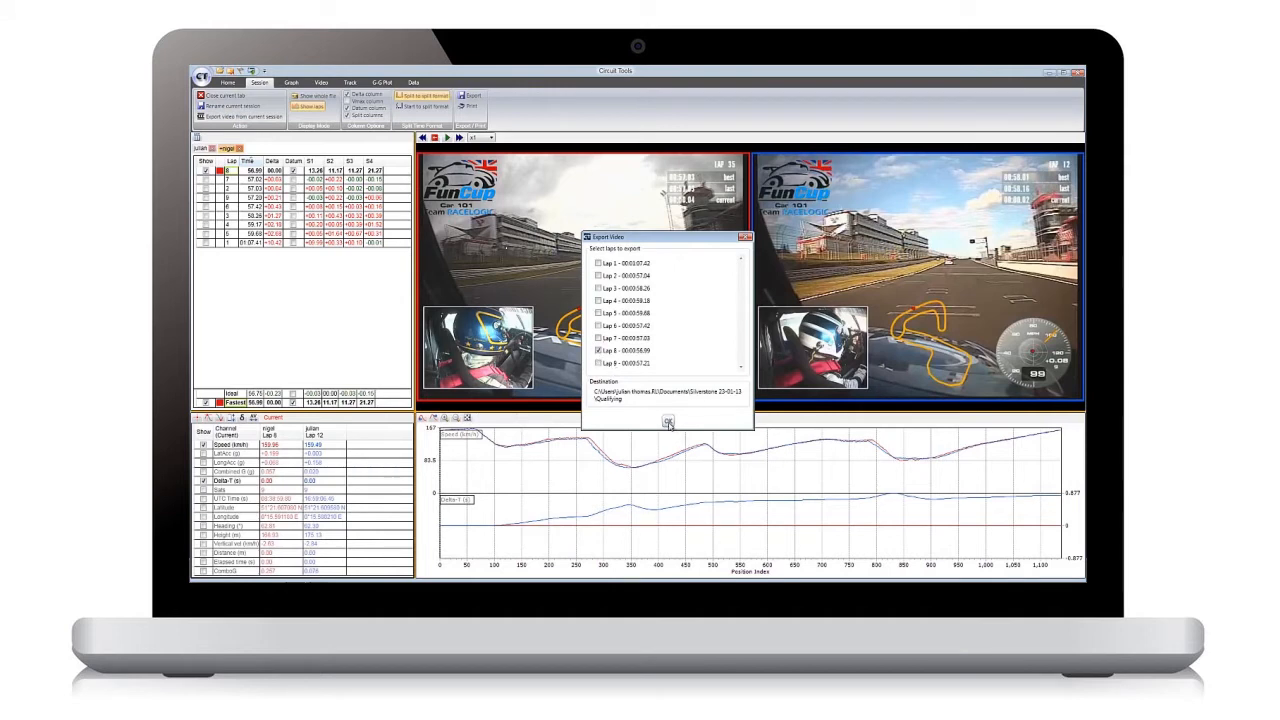
click(668, 420)
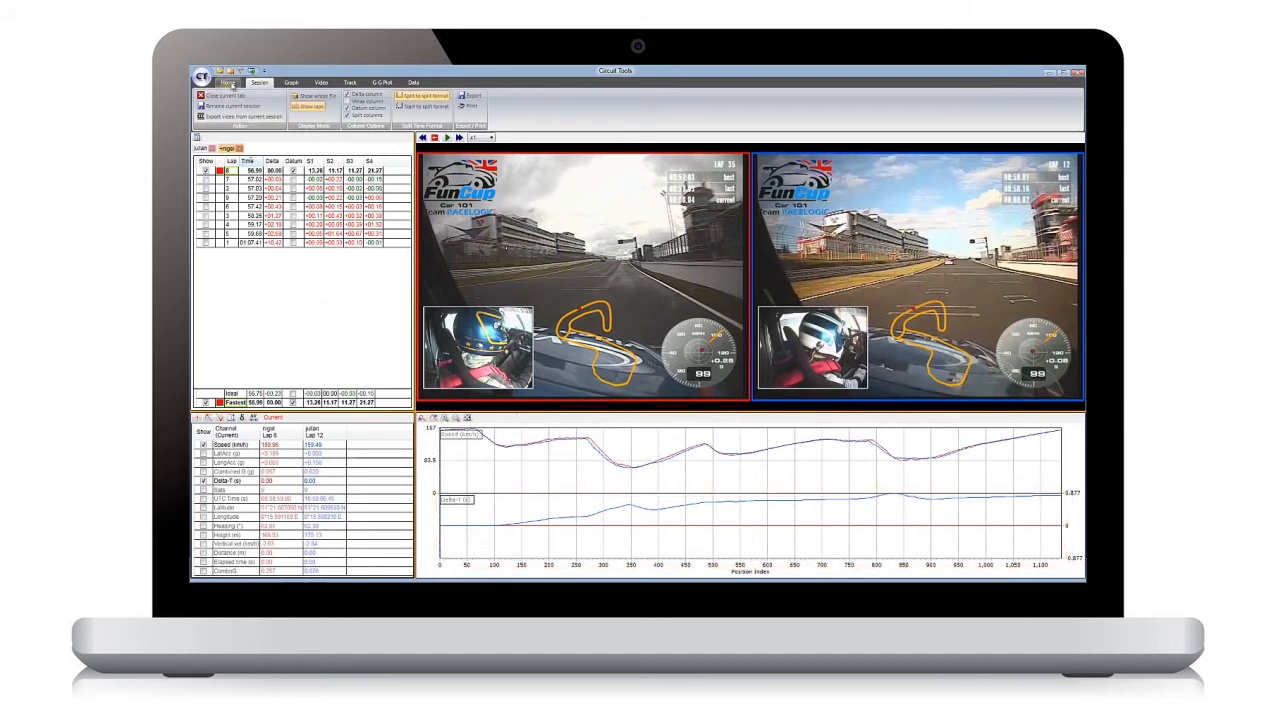
click(228, 82)
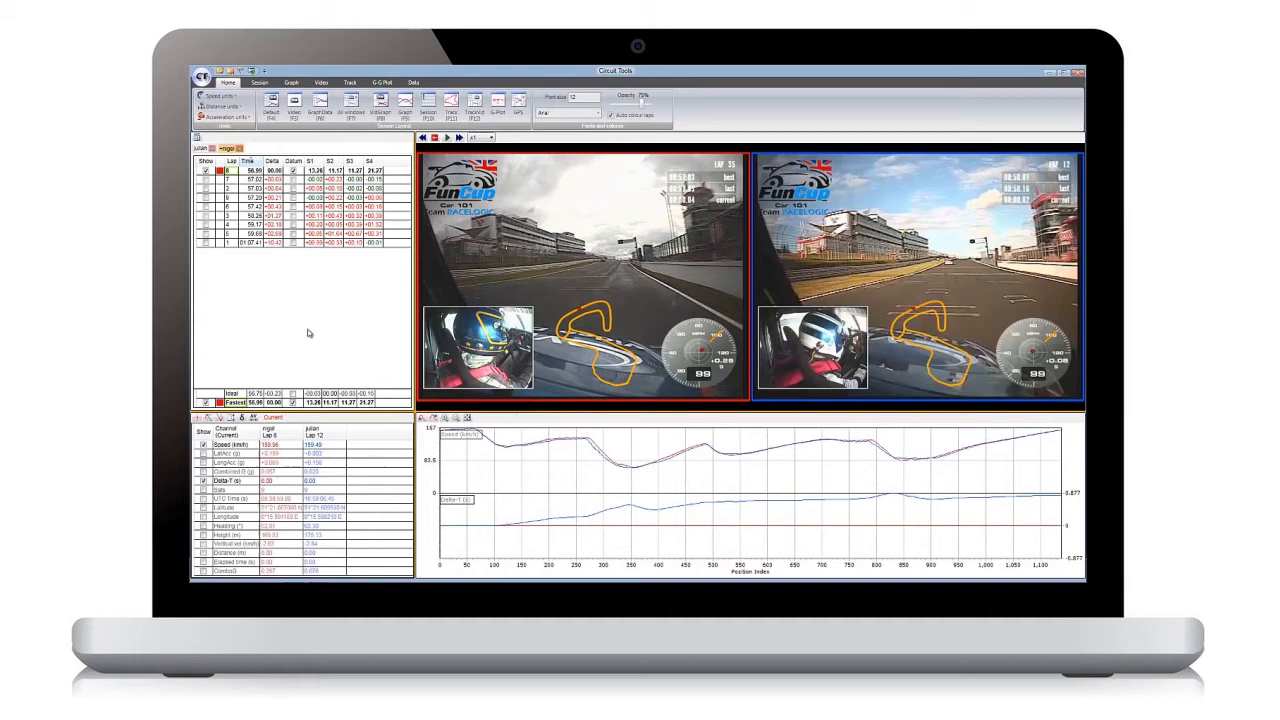
click(320, 82)
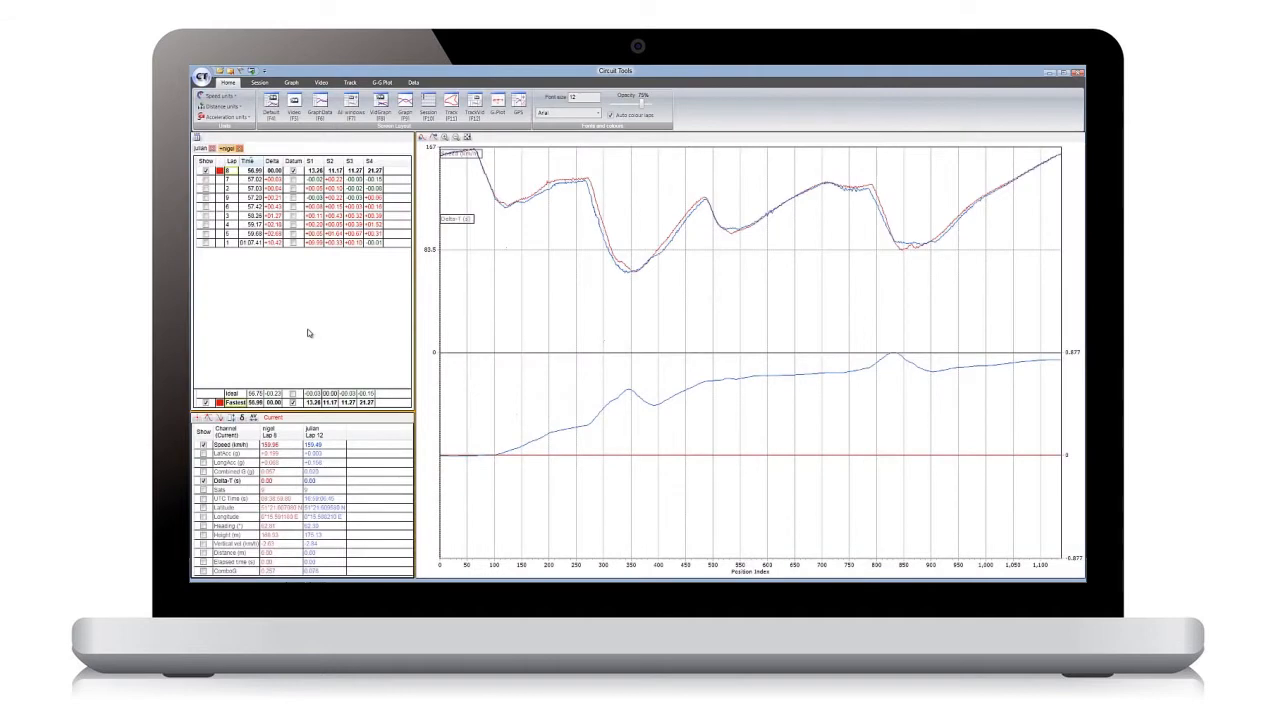
click(348, 82)
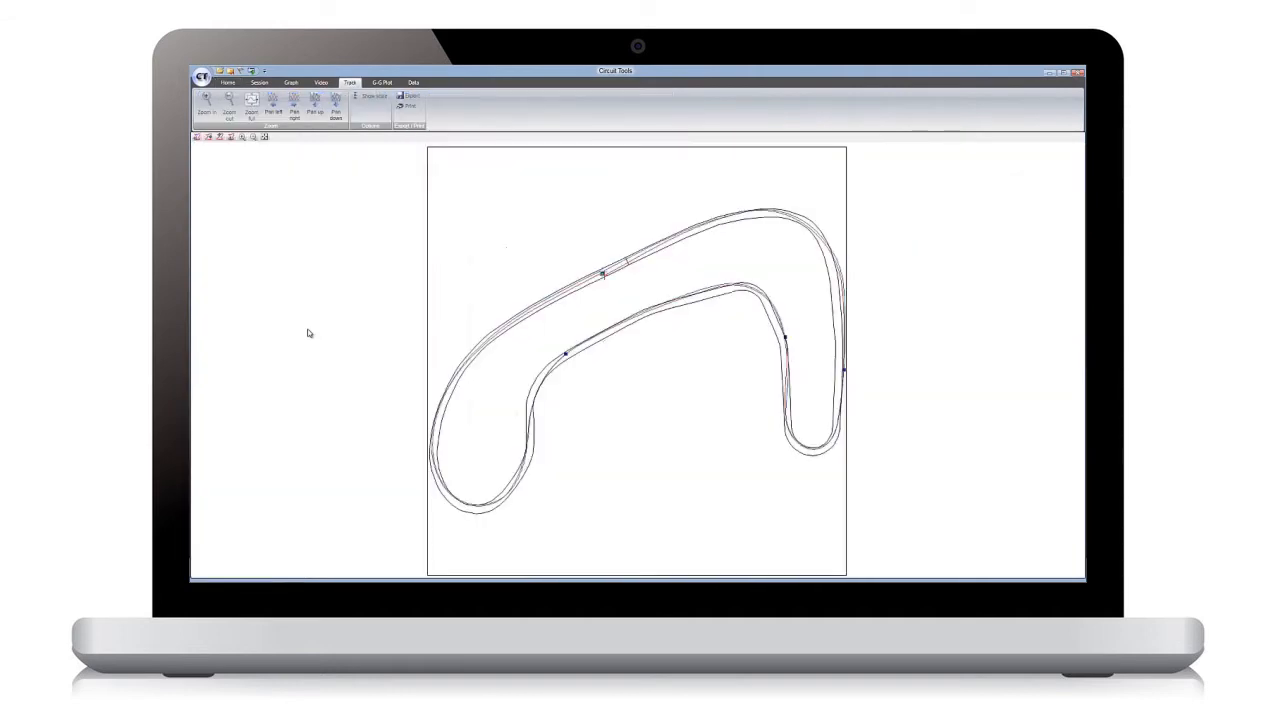
click(228, 82)
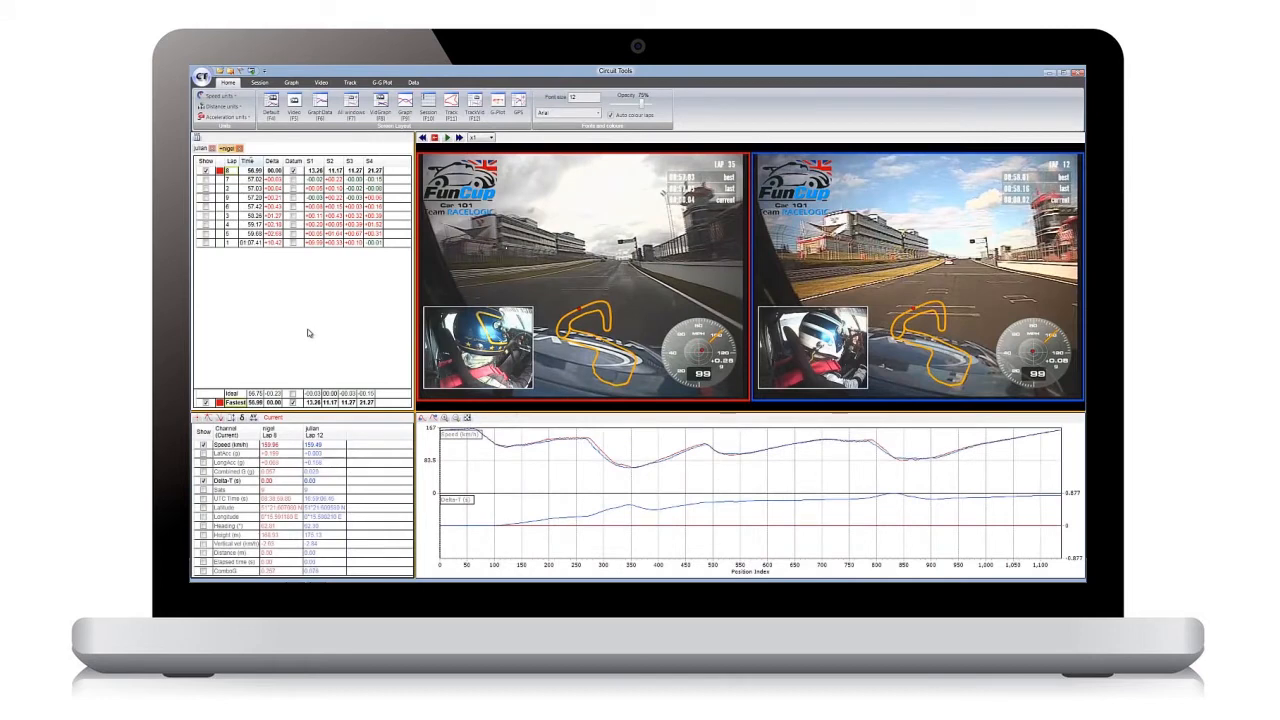
click(452, 104)
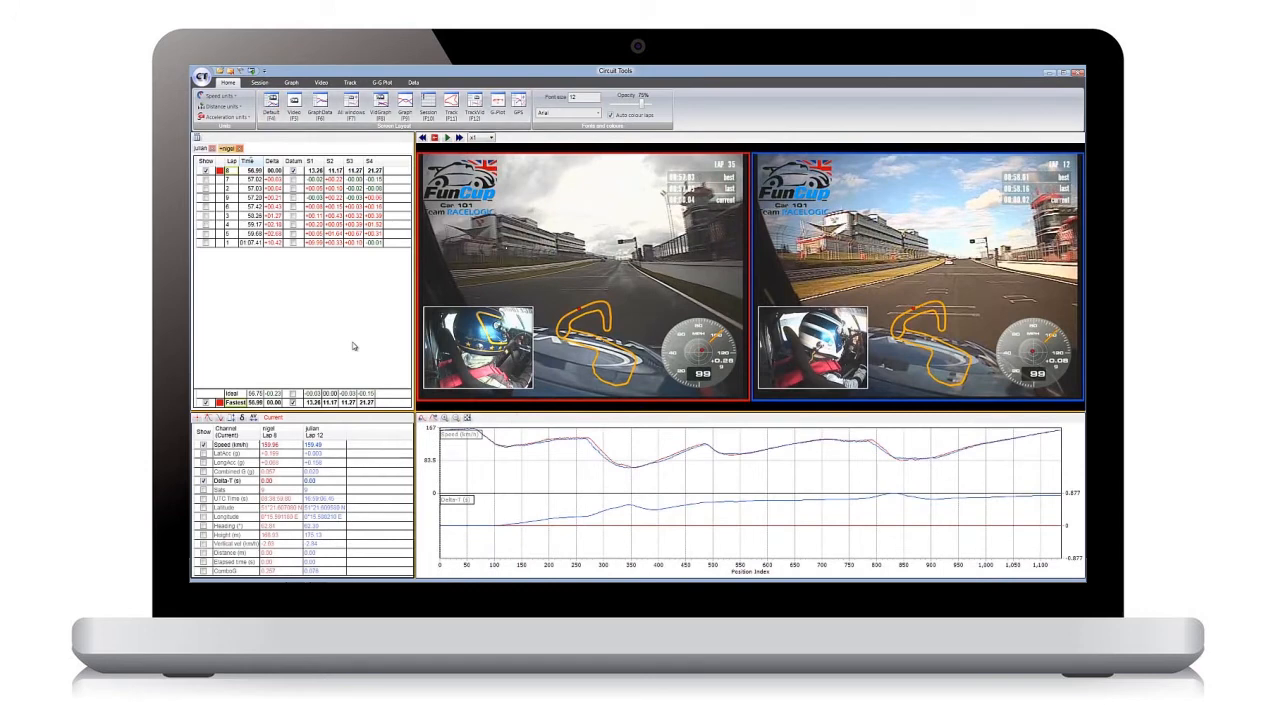
- Switch to the graph view to play both synchronised videos forward to a later corner
click(292, 82)
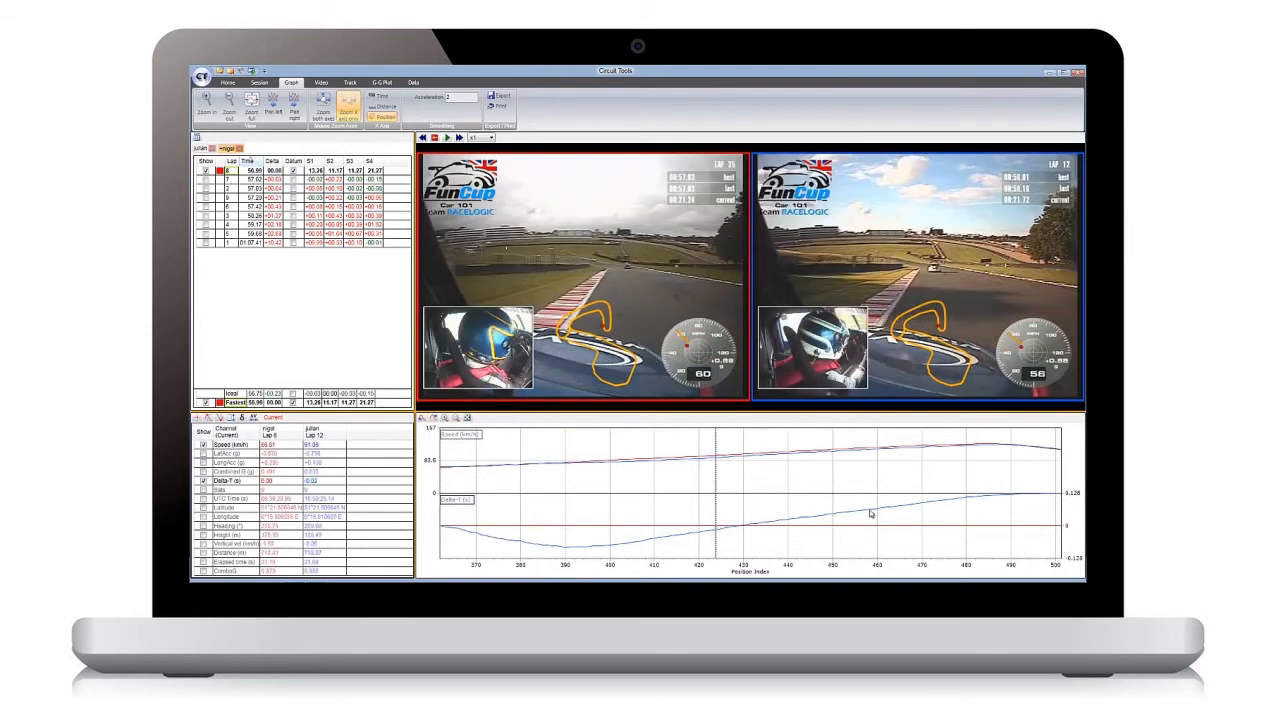
mouse_move(792, 492)
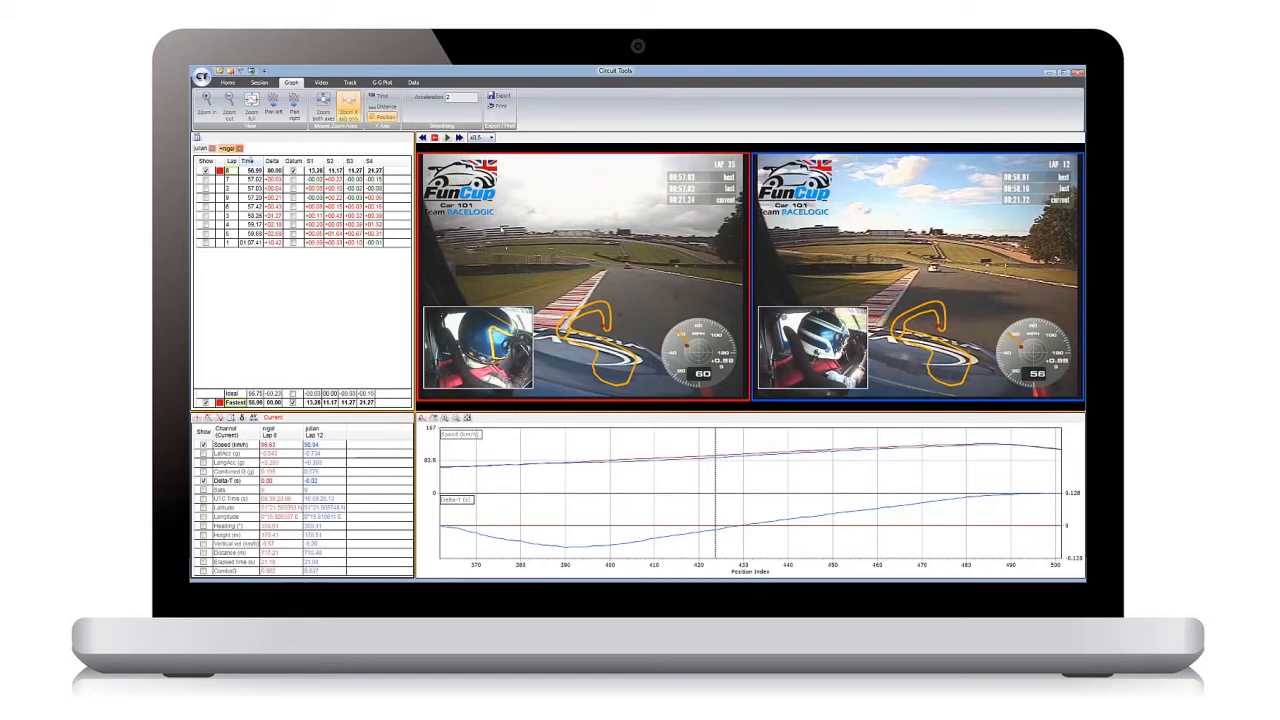
mouse_move(612, 452)
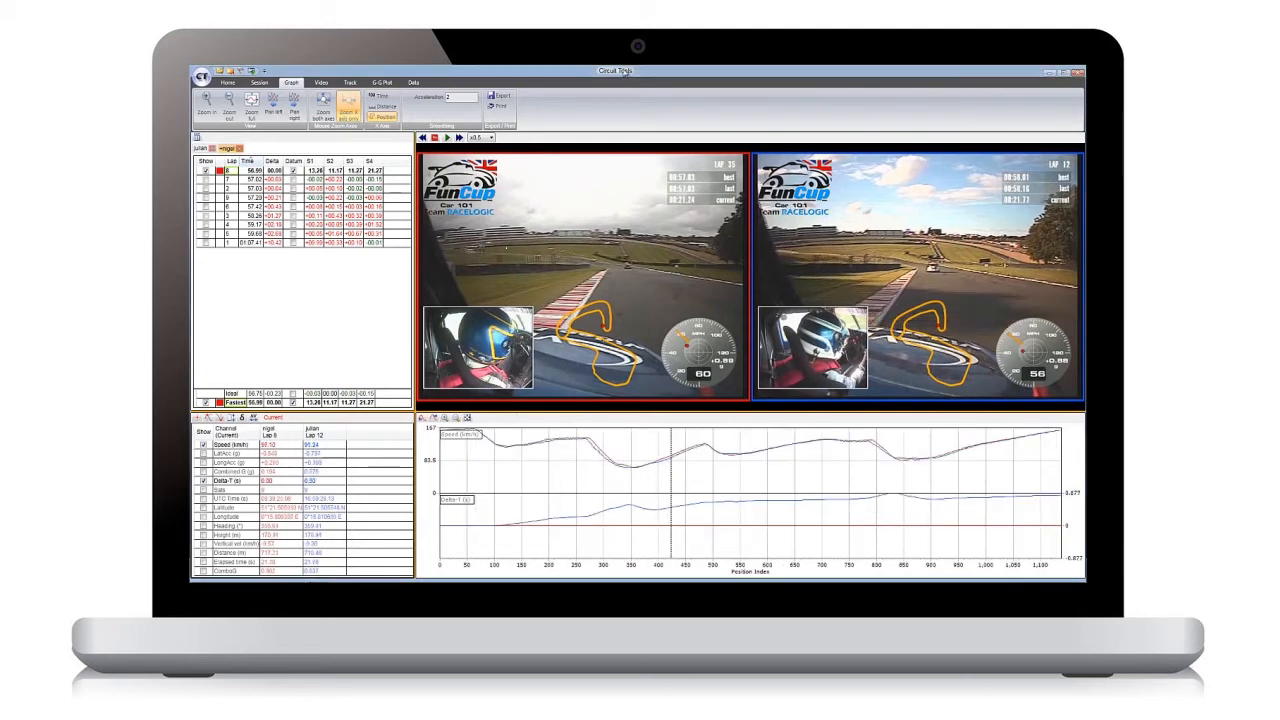
- Place the graph cursor and drag it along the distance axis to scrub both videos to the bridge
click(446, 136)
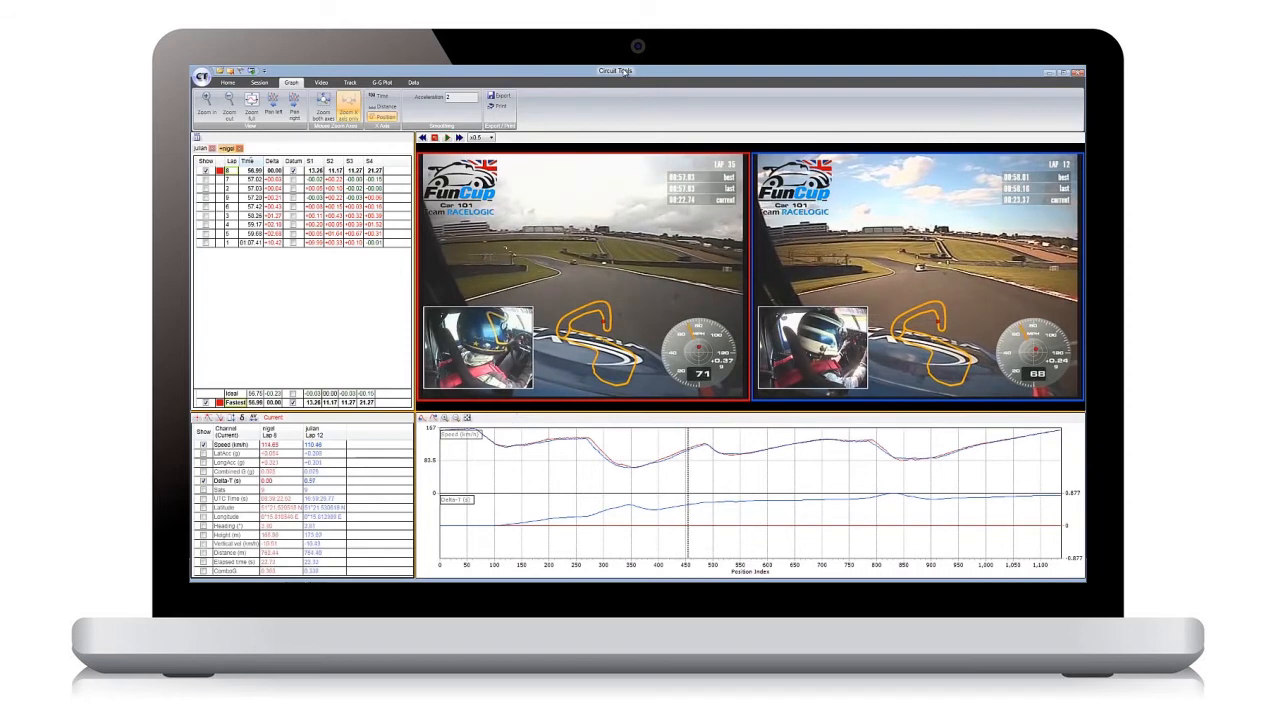
drag(580, 424, 710, 570)
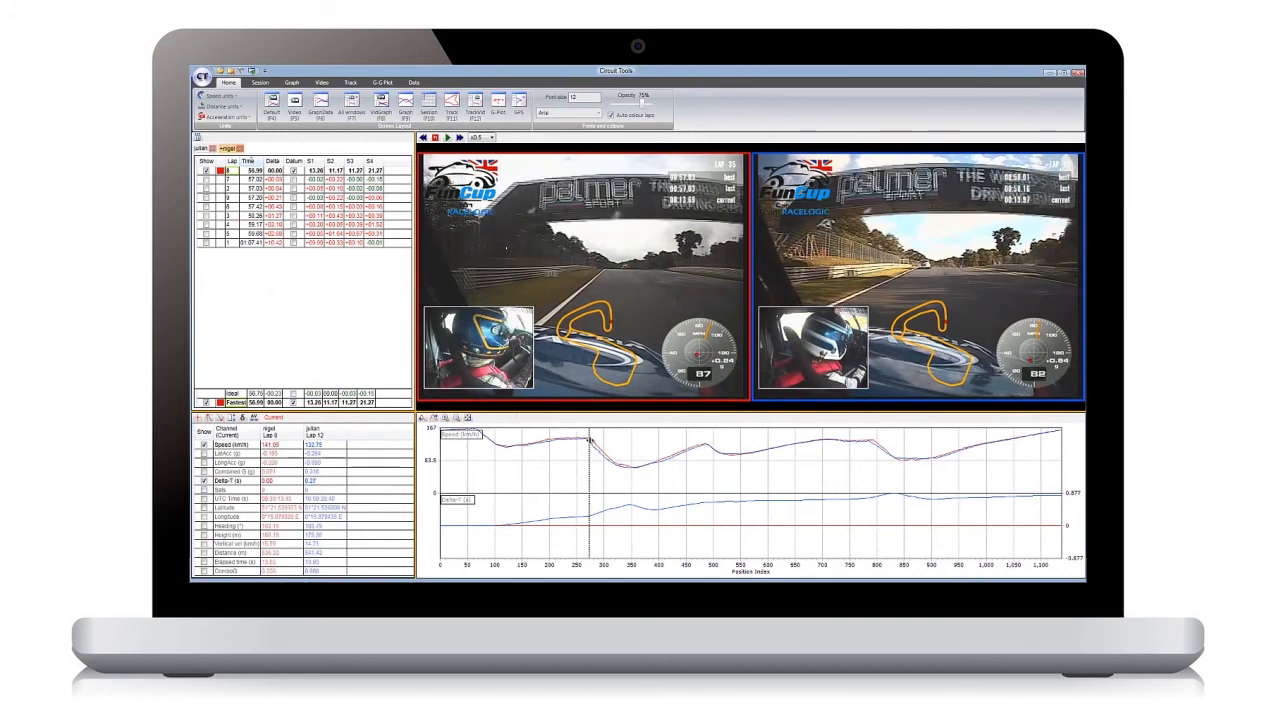
mouse_move(640, 472)
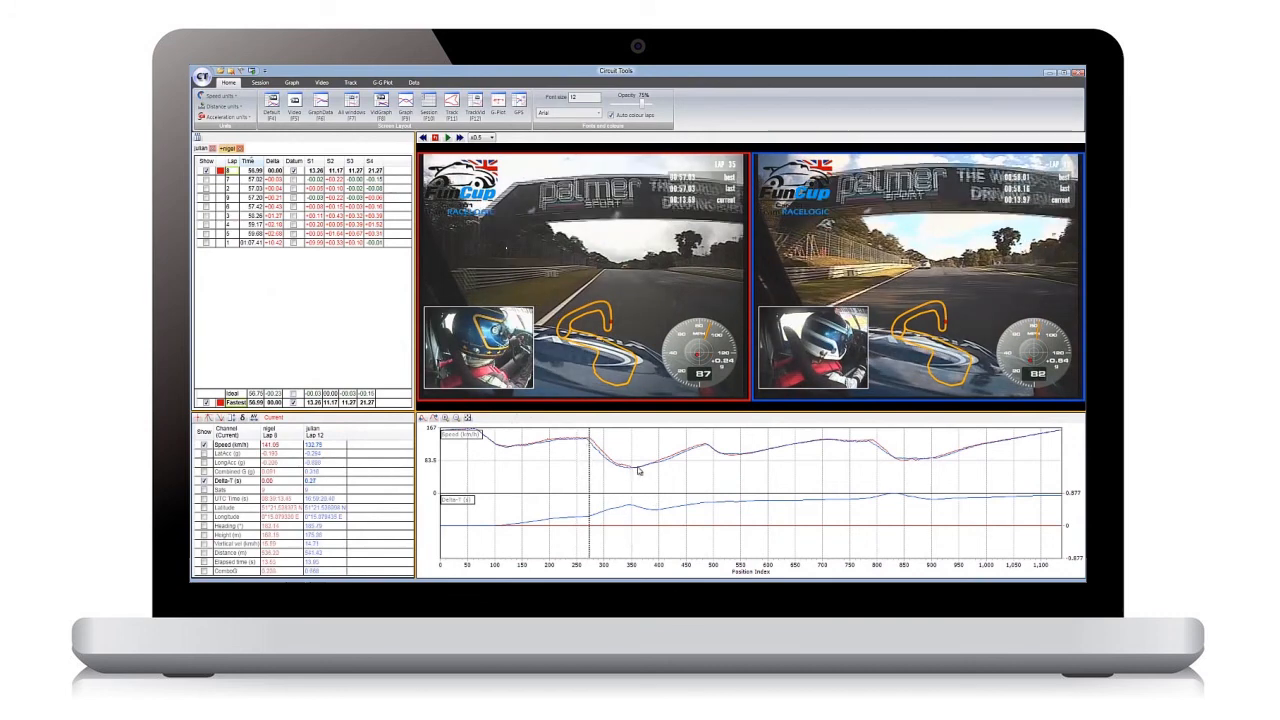